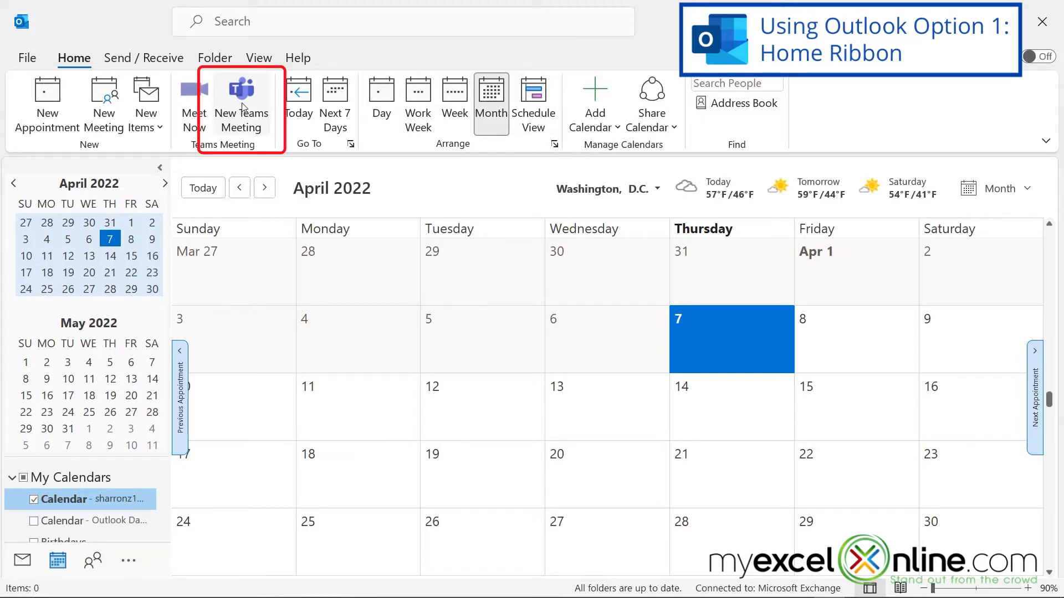
# Create a new April 13 event and convert it into a Teams meeting invitation
pyautogui.click(241, 102)
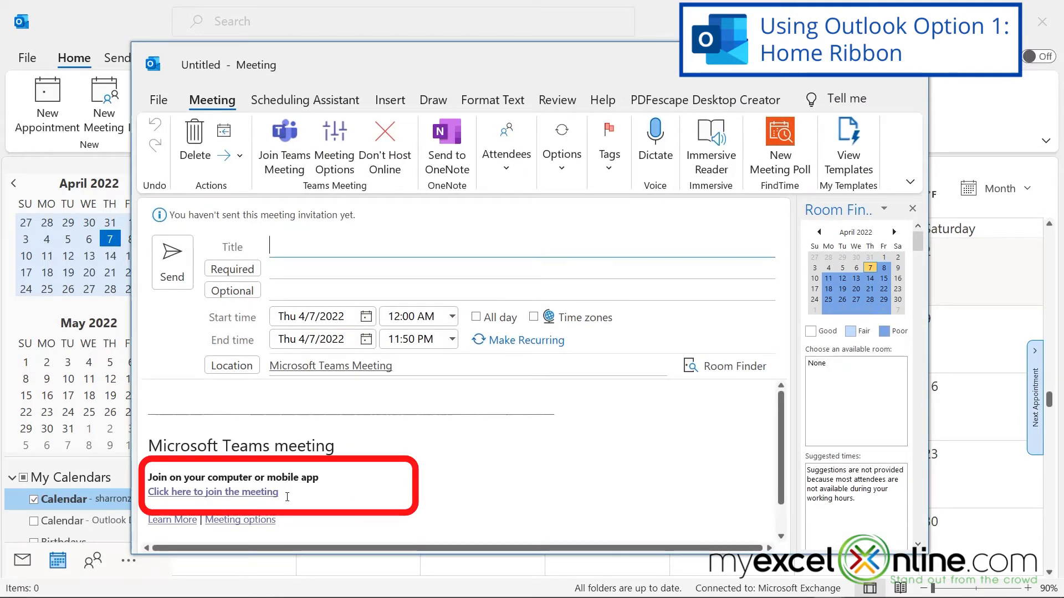
pyautogui.click(331, 246)
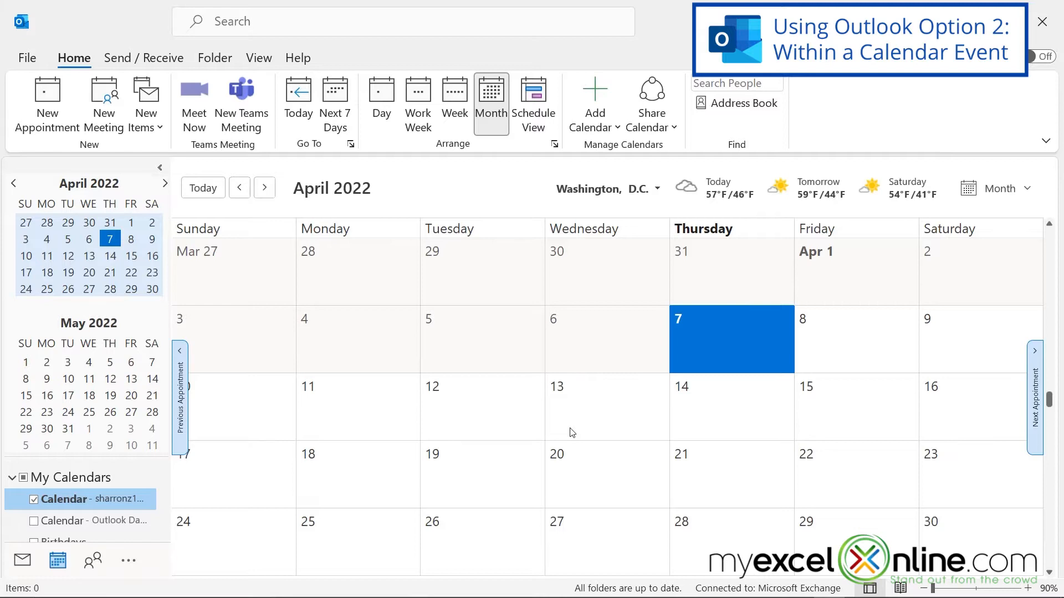
pyautogui.click(606, 407)
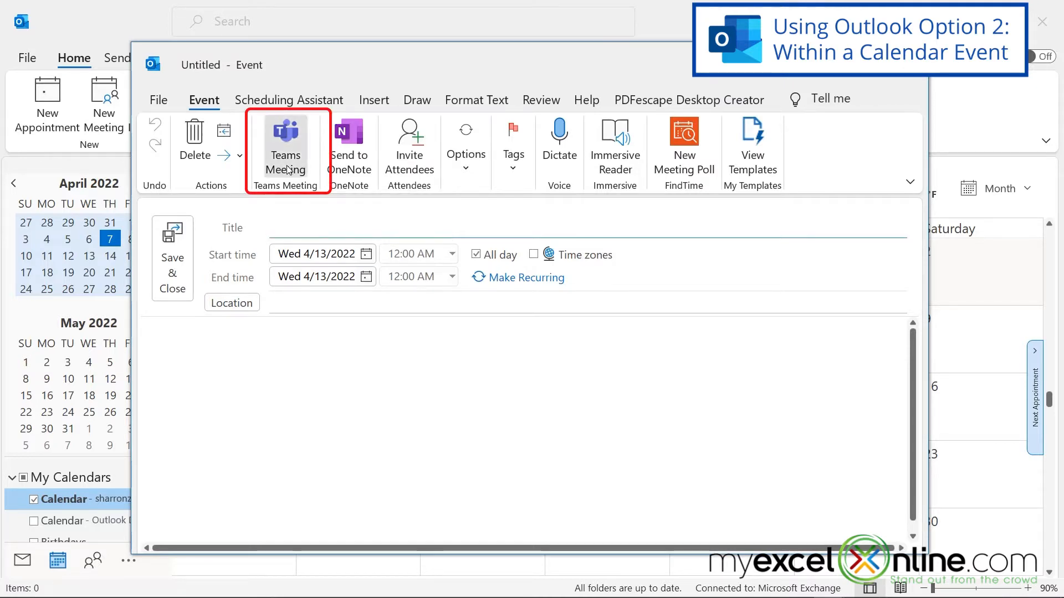
pyautogui.click(285, 143)
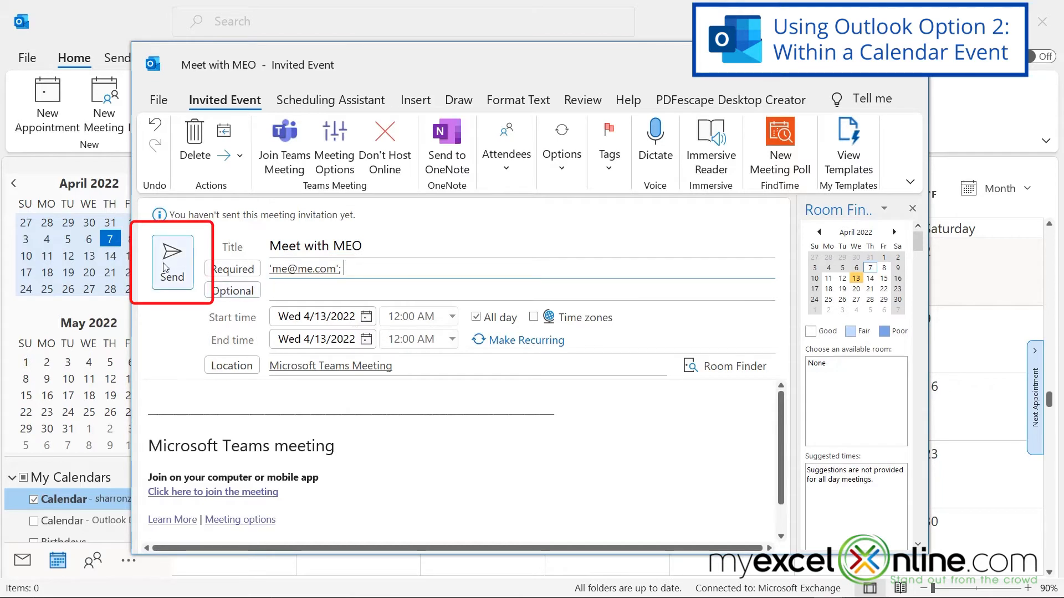
pyautogui.moveTo(279, 260)
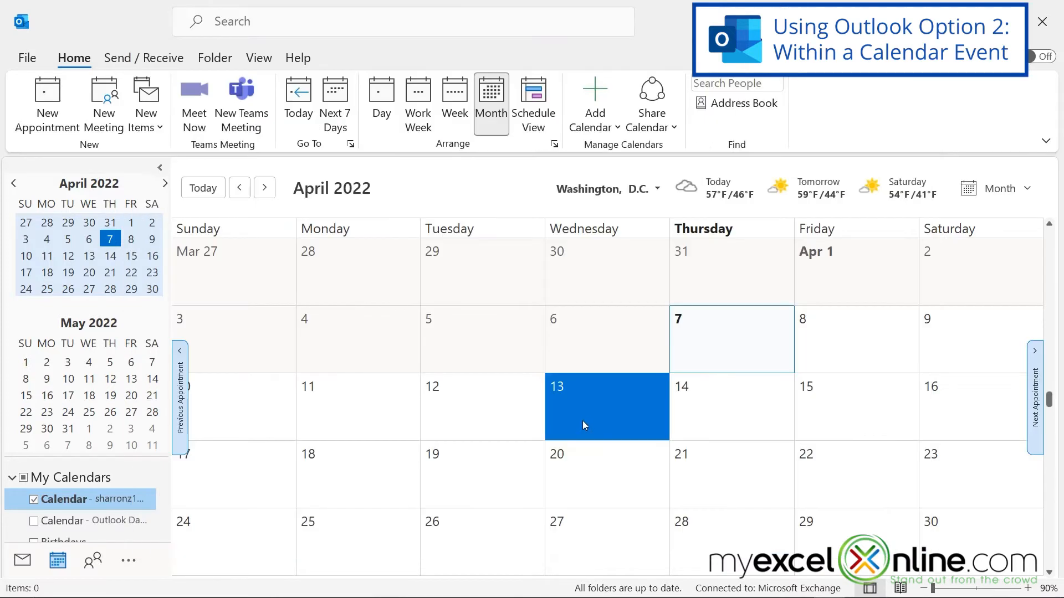
pyautogui.moveTo(241, 105)
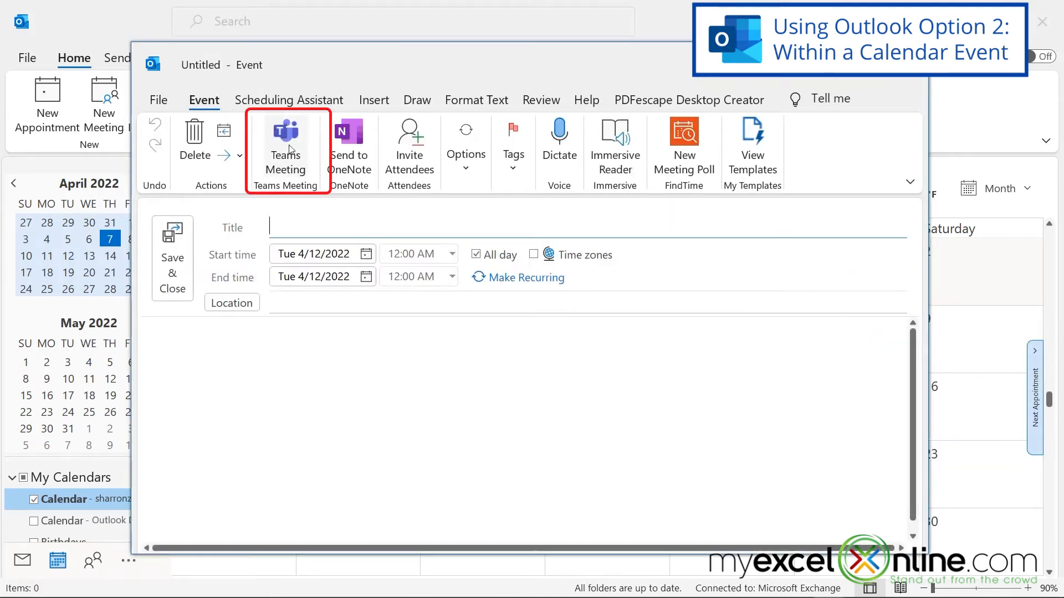
pyautogui.moveTo(285, 146)
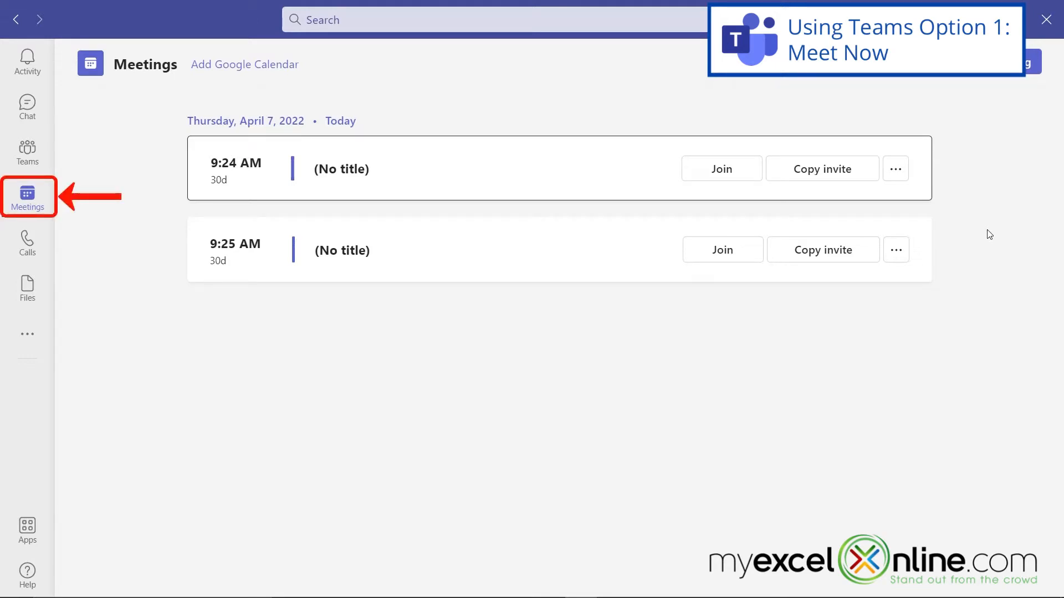
# Start an instant Meet now meeting named 'Meeting with MEO' and join it with current audio settings
pyautogui.click(1045, 18)
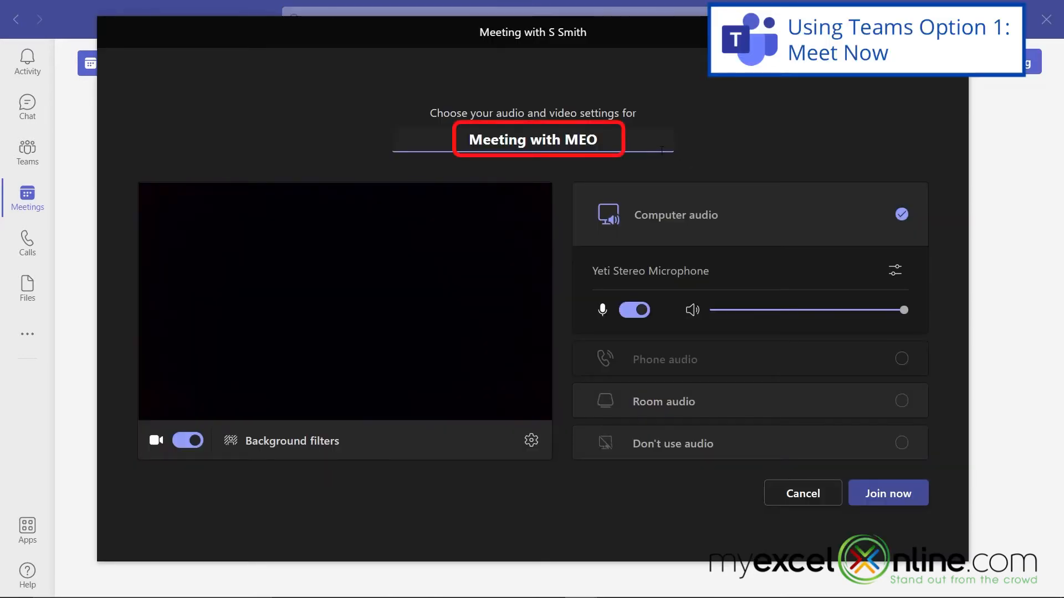
pyautogui.click(888, 494)
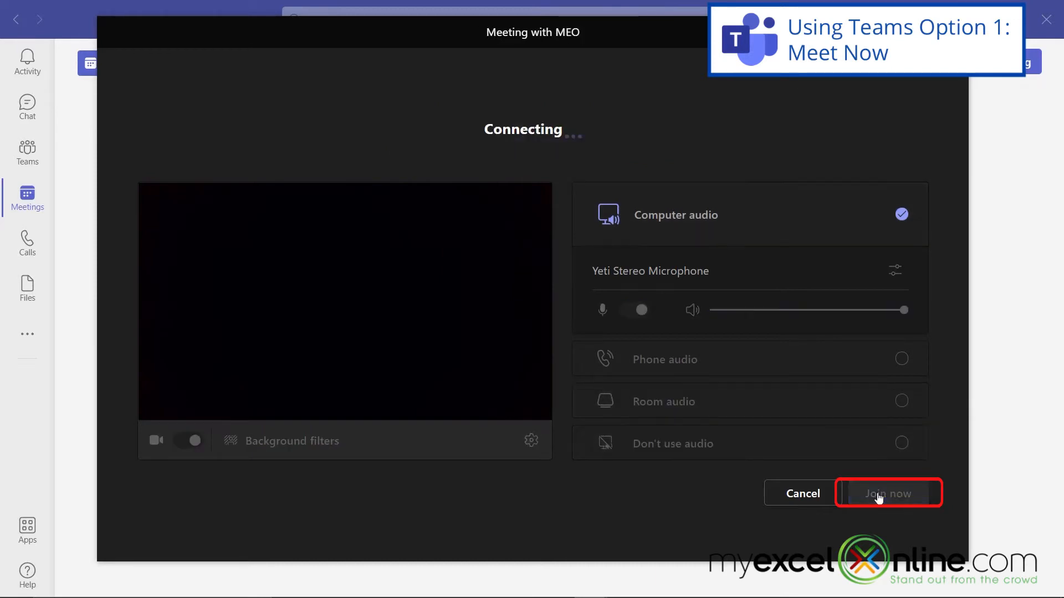
pyautogui.click(887, 493)
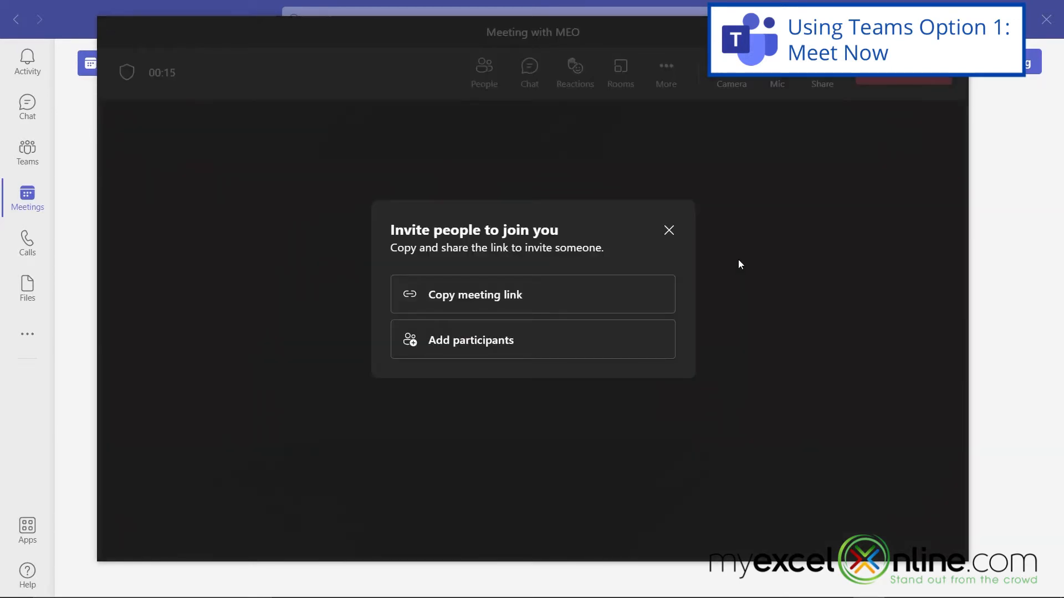
pyautogui.moveTo(494, 354)
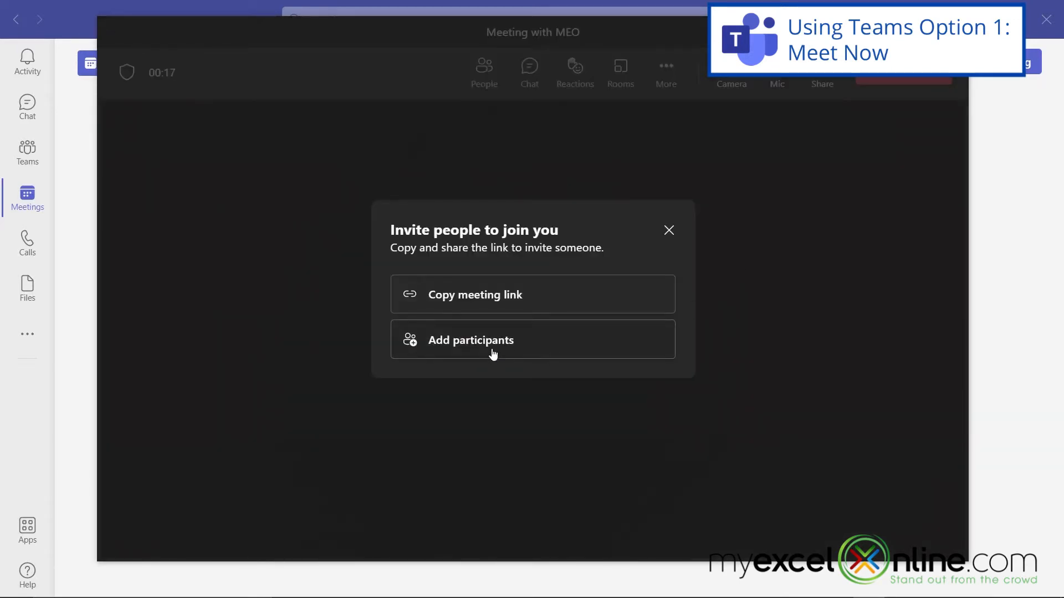
pyautogui.moveTo(501, 295)
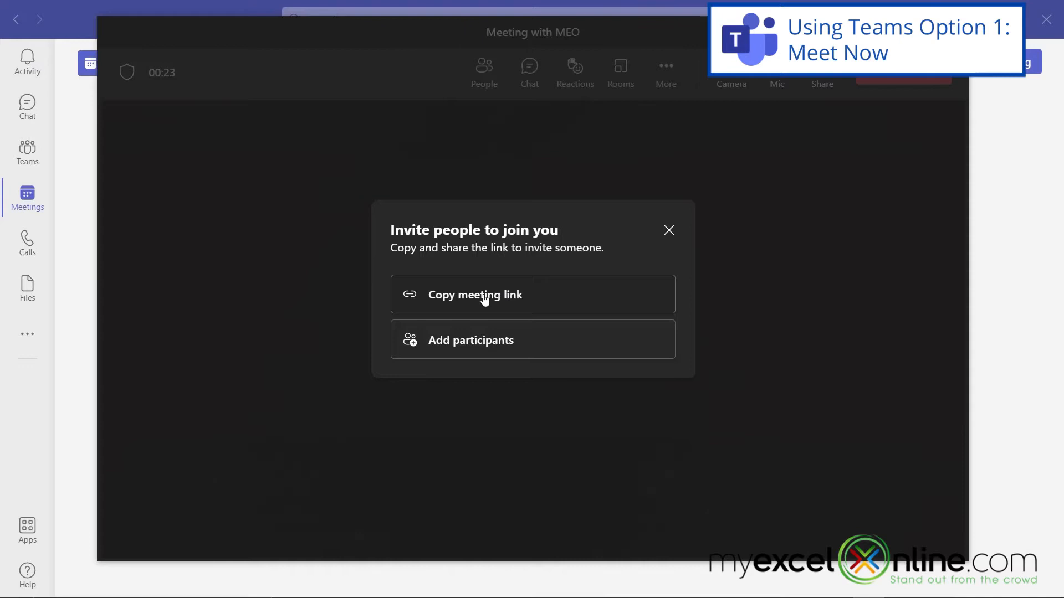
pyautogui.moveTo(722, 356)
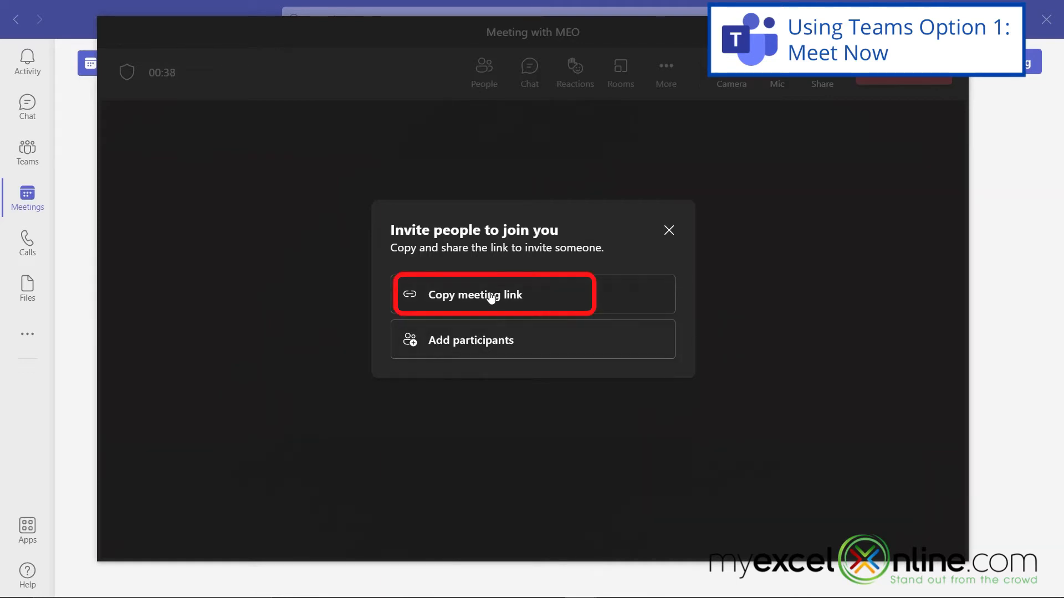
pyautogui.moveTo(645, 388)
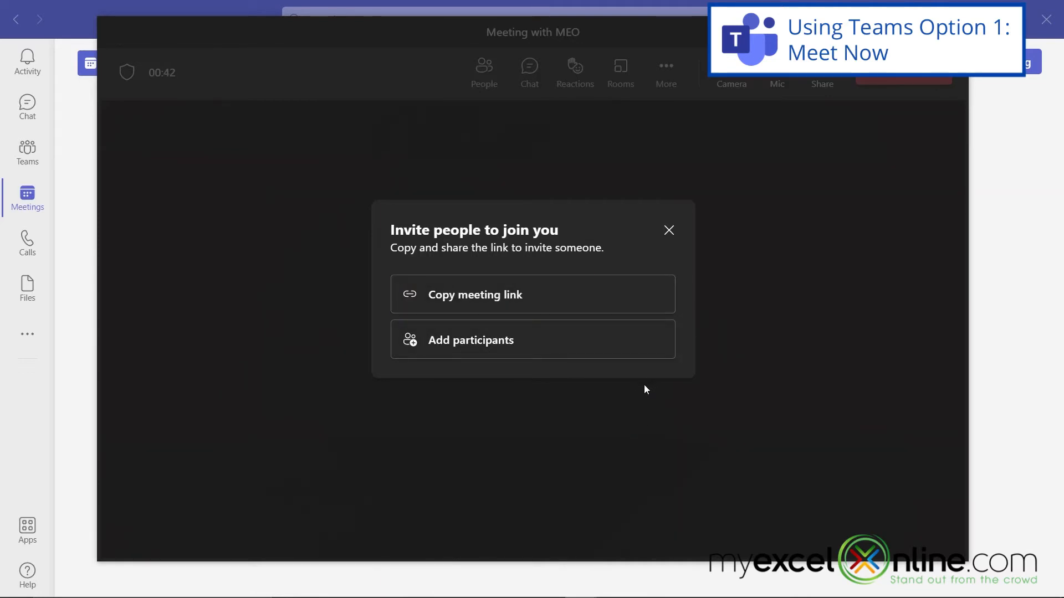
pyautogui.moveTo(636, 373)
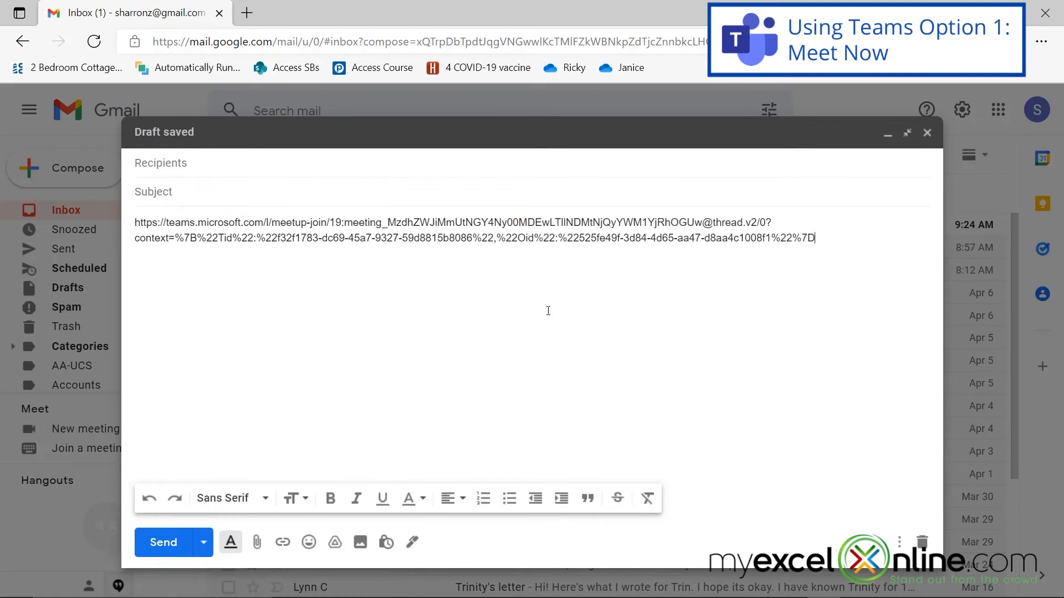
pyautogui.moveTo(694, 352)
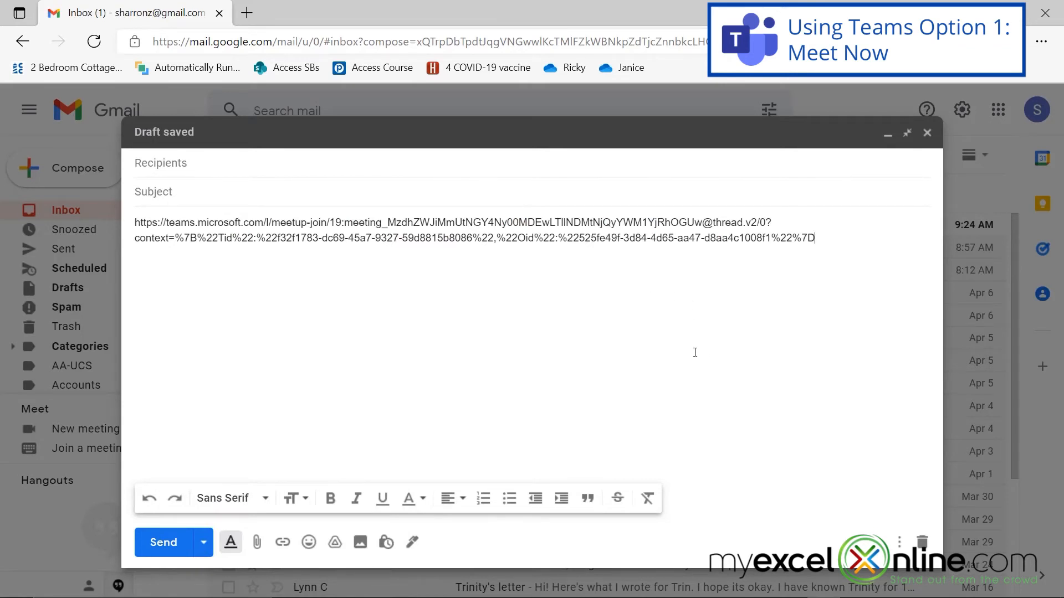
pyautogui.moveTo(677, 309)
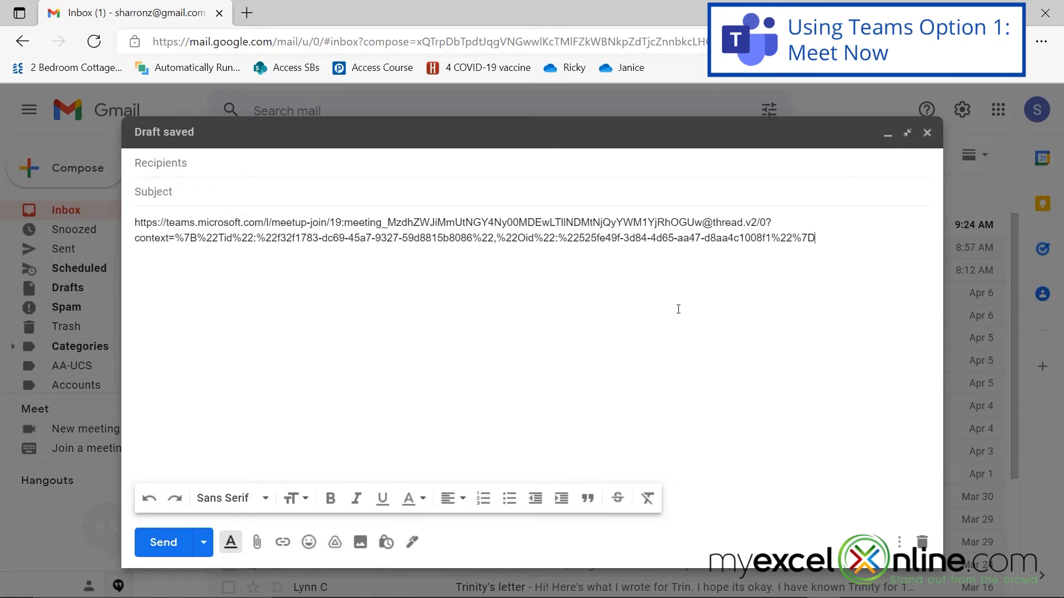
pyautogui.moveTo(723, 268)
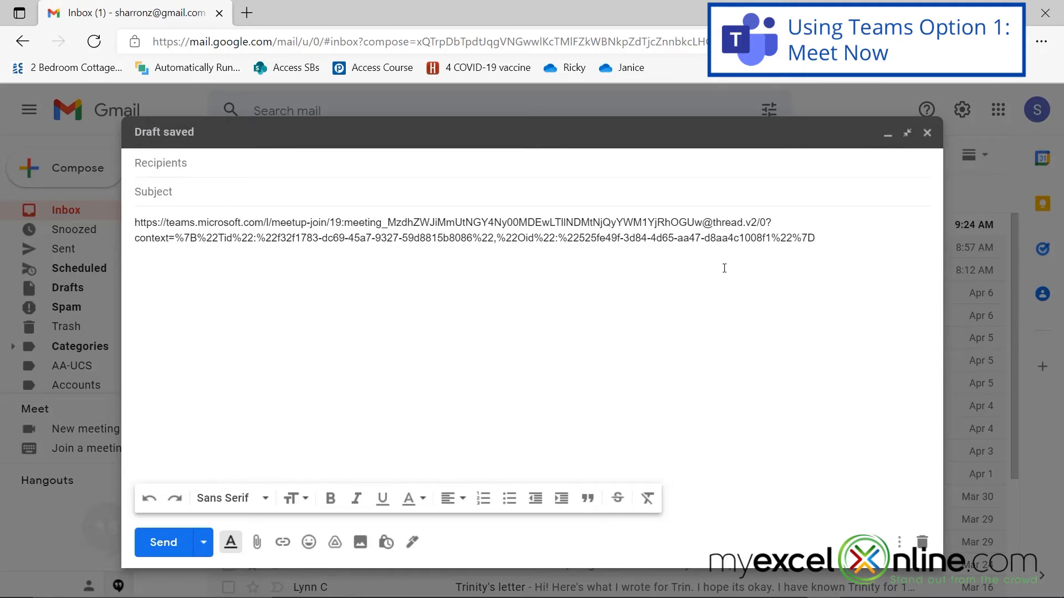
# Paste the copied Teams meeting link into the new Gmail draft body
pyautogui.click(815, 238)
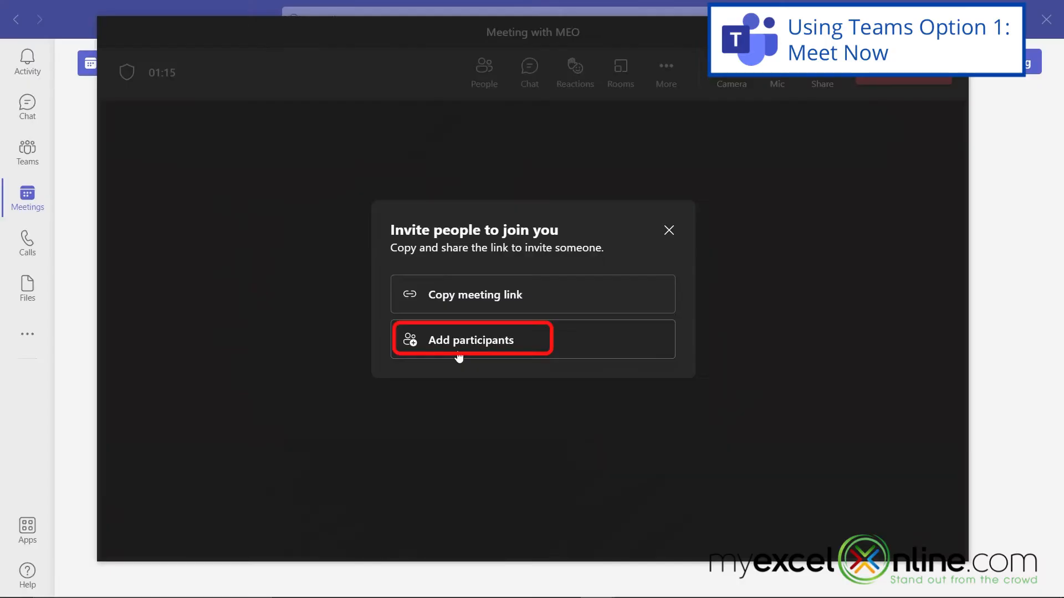
# Schedule 'MEO Meeting' on 4/7/2022 from 10:00 to 10:30 AM
pyautogui.click(470, 339)
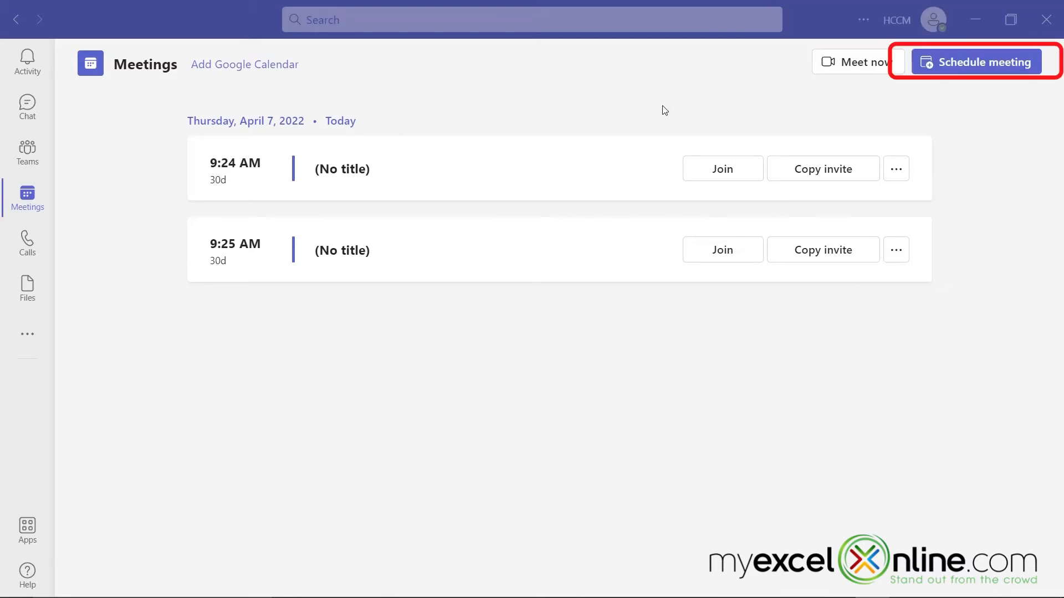
pyautogui.moveTo(969, 69)
pyautogui.write('MEO Meeting')
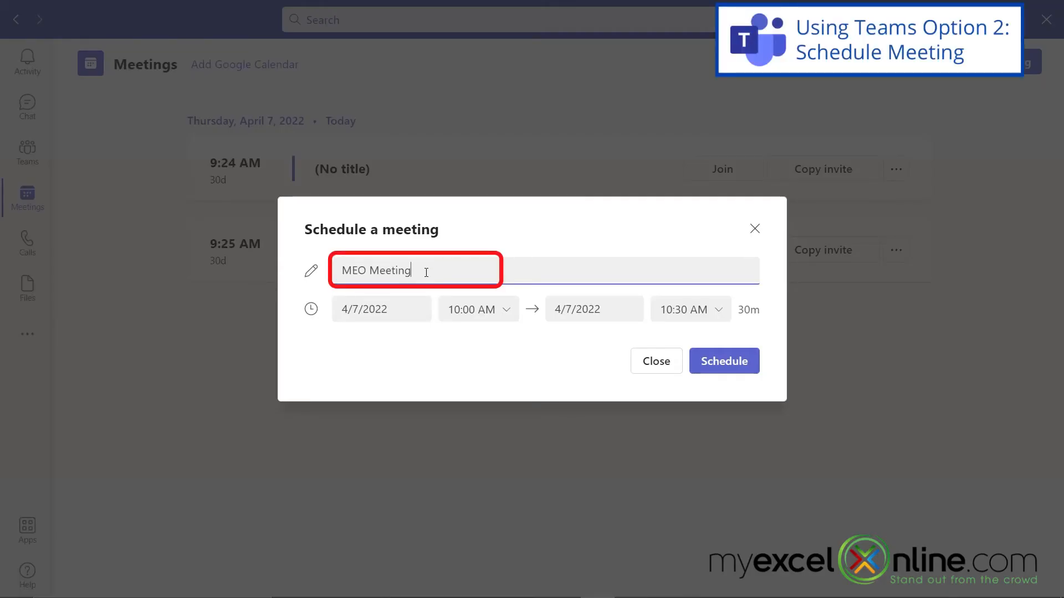
pyautogui.click(381, 310)
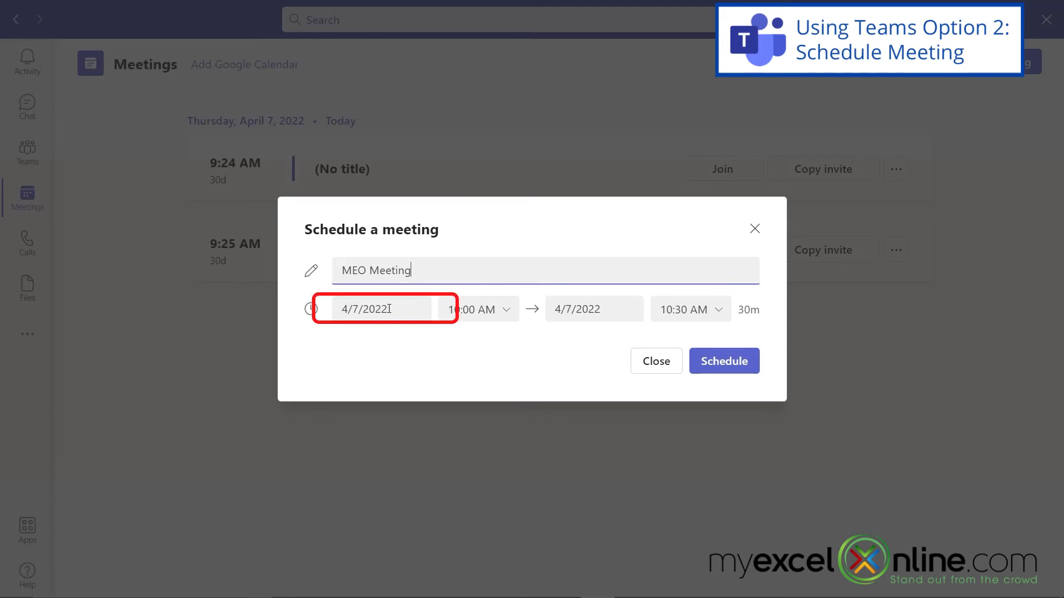
pyautogui.click(370, 309)
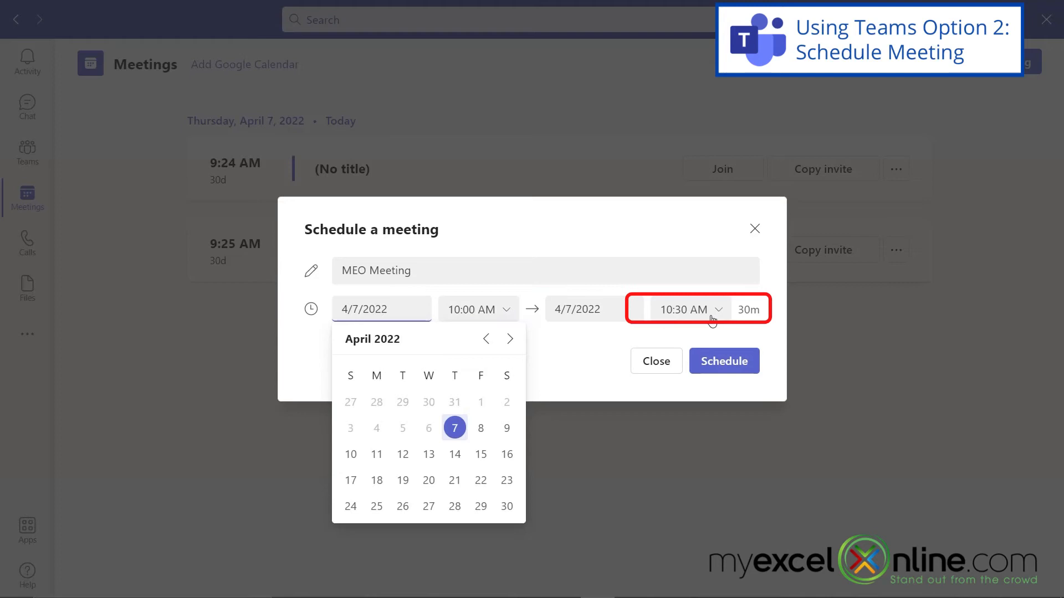
pyautogui.moveTo(567, 342)
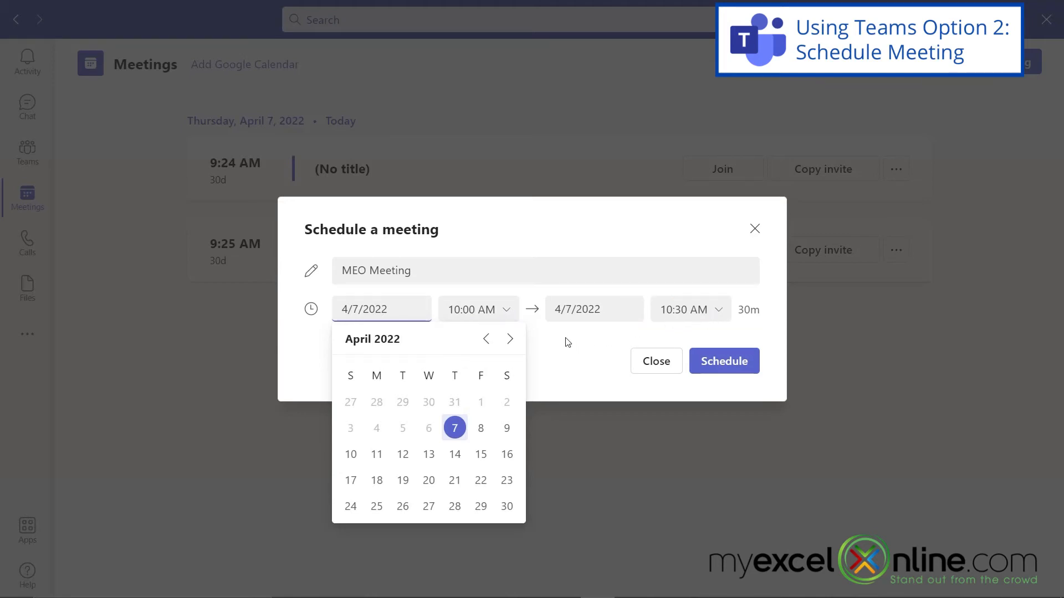
pyautogui.click(723, 360)
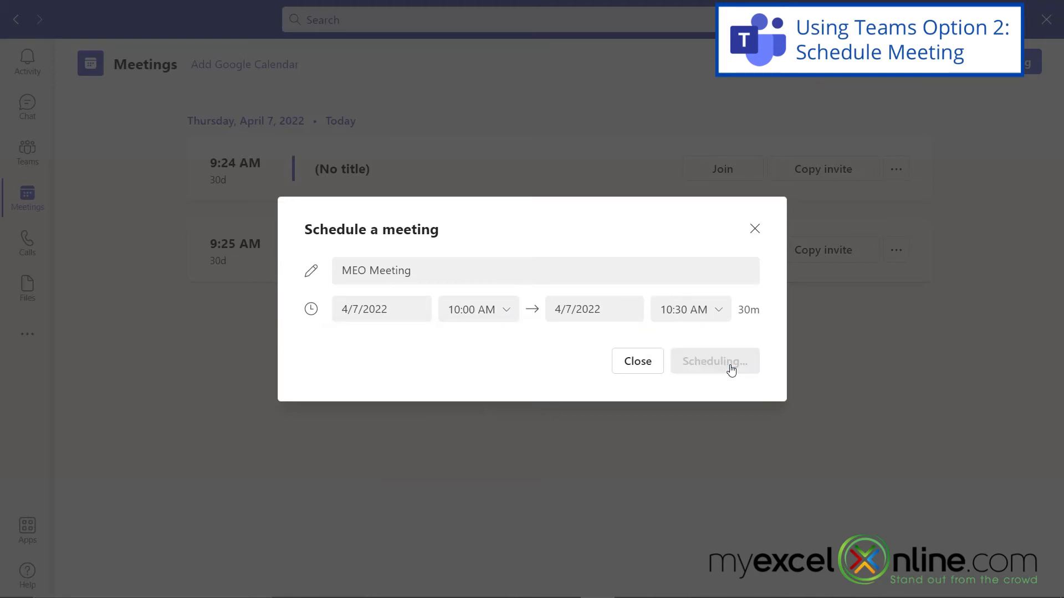
pyautogui.click(714, 360)
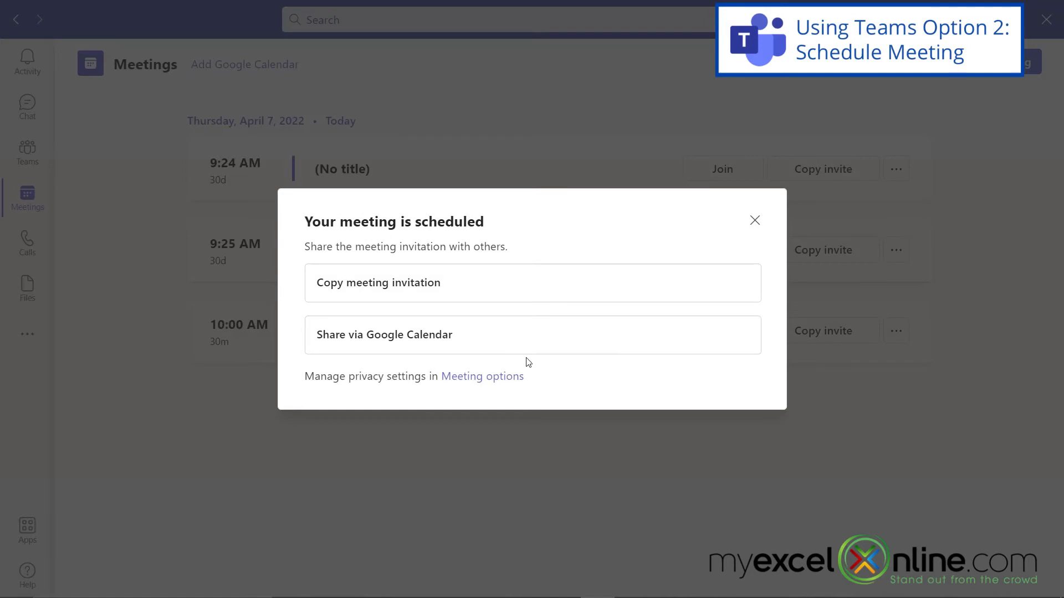
pyautogui.moveTo(424, 285)
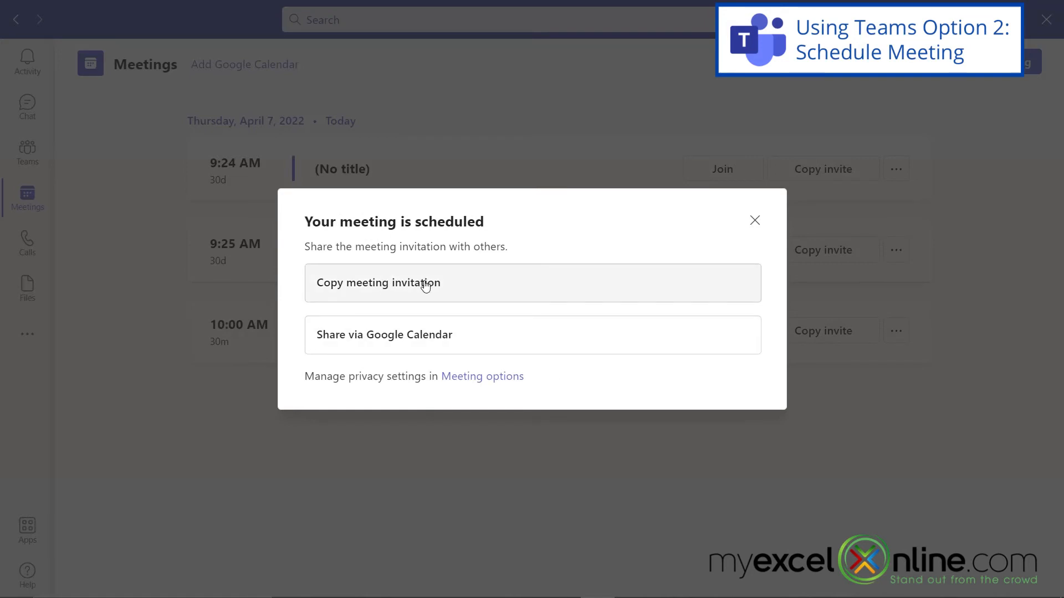
pyautogui.moveTo(420, 344)
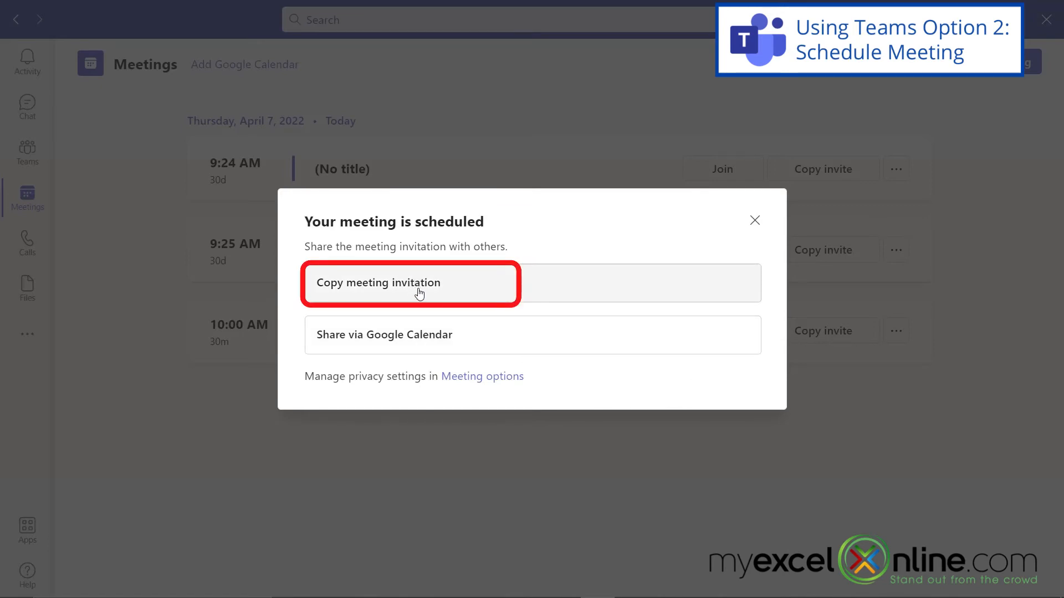
pyautogui.moveTo(425, 295)
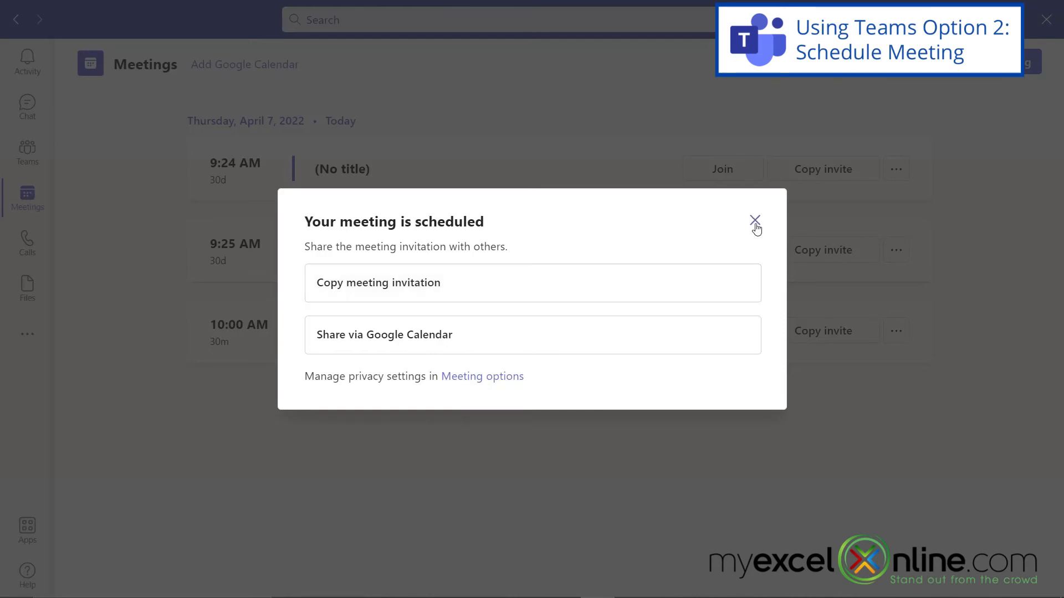
# Dismiss the scheduled confirmation and review MEO Meeting's details without editing them
pyautogui.click(755, 221)
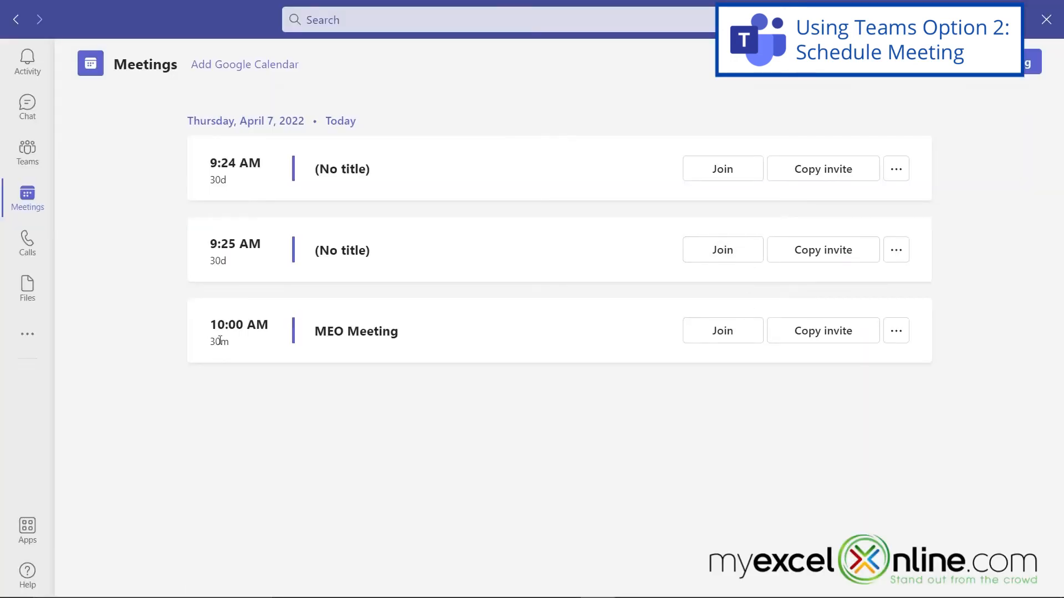
pyautogui.moveTo(370, 356)
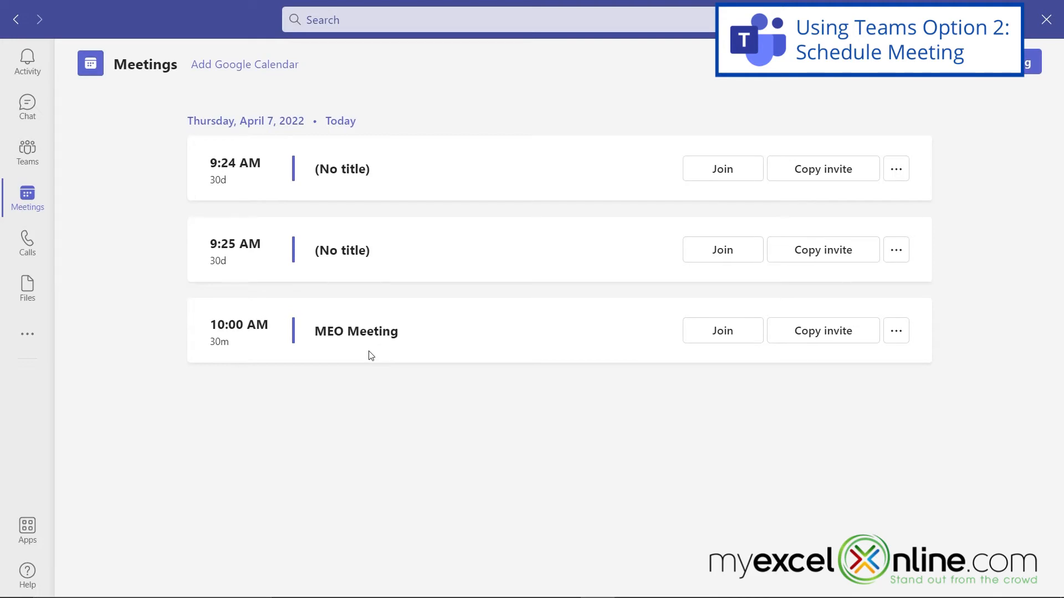
pyautogui.moveTo(212, 126)
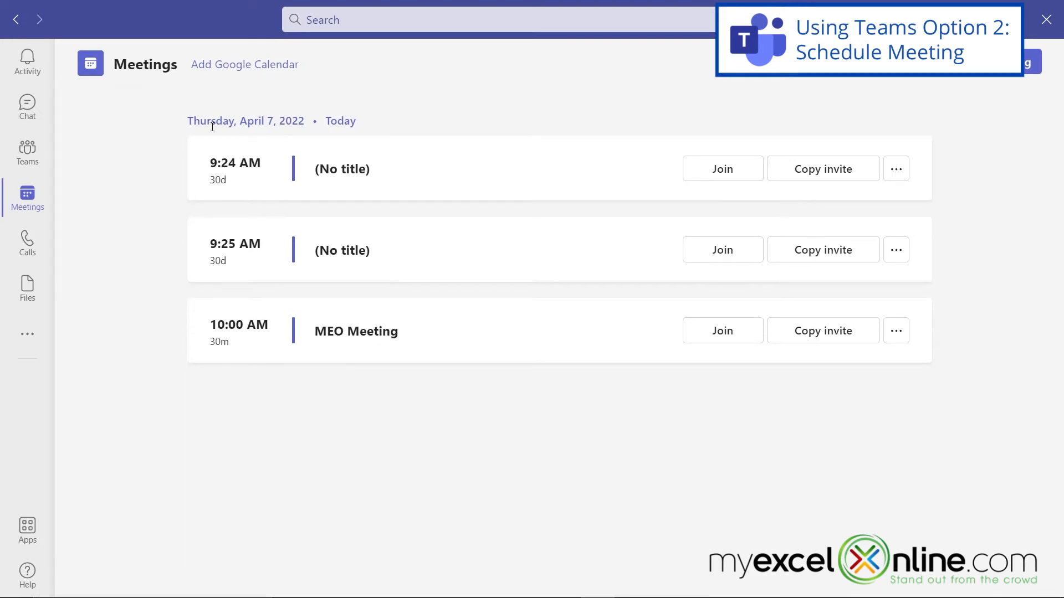
pyautogui.moveTo(741, 403)
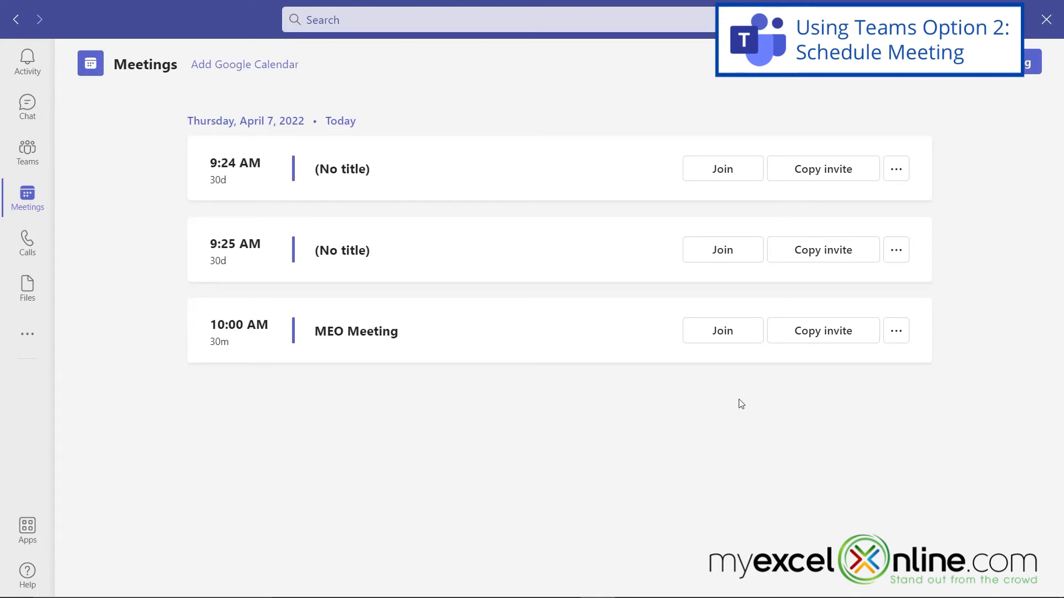
pyautogui.moveTo(721, 330)
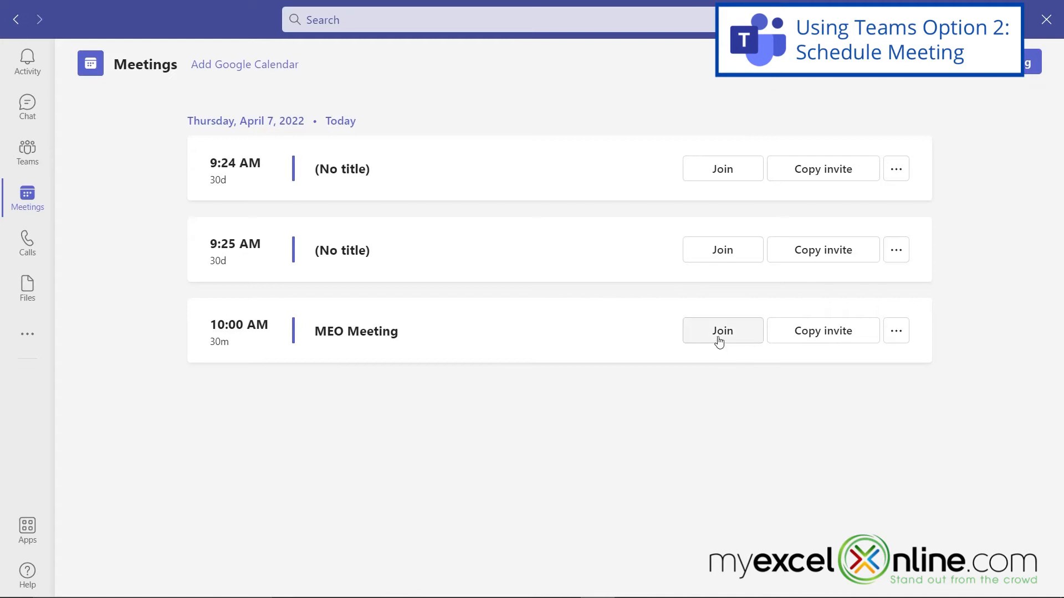
pyautogui.moveTo(823, 386)
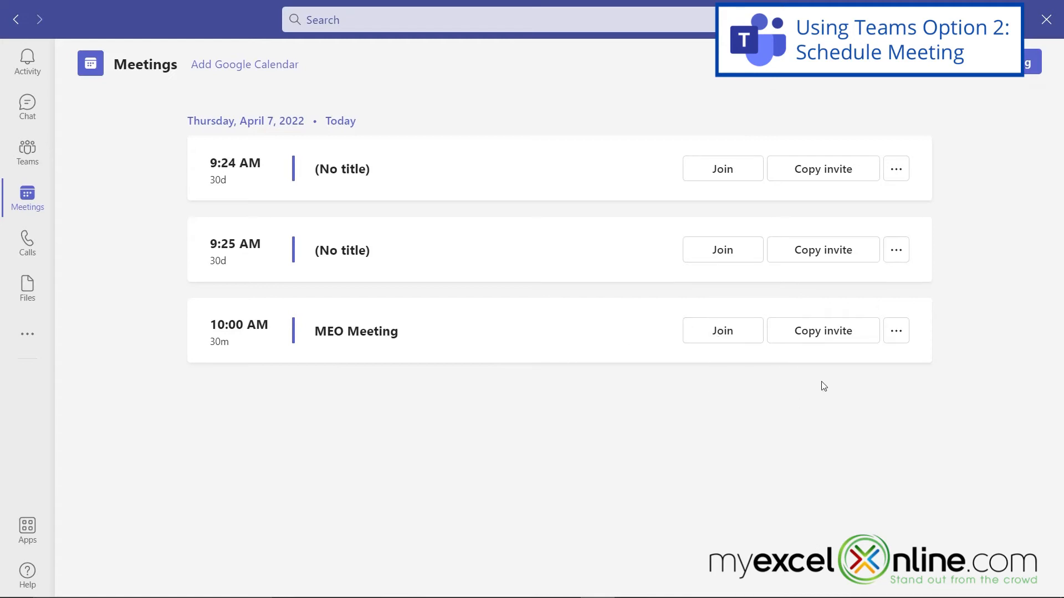
pyautogui.moveTo(822, 331)
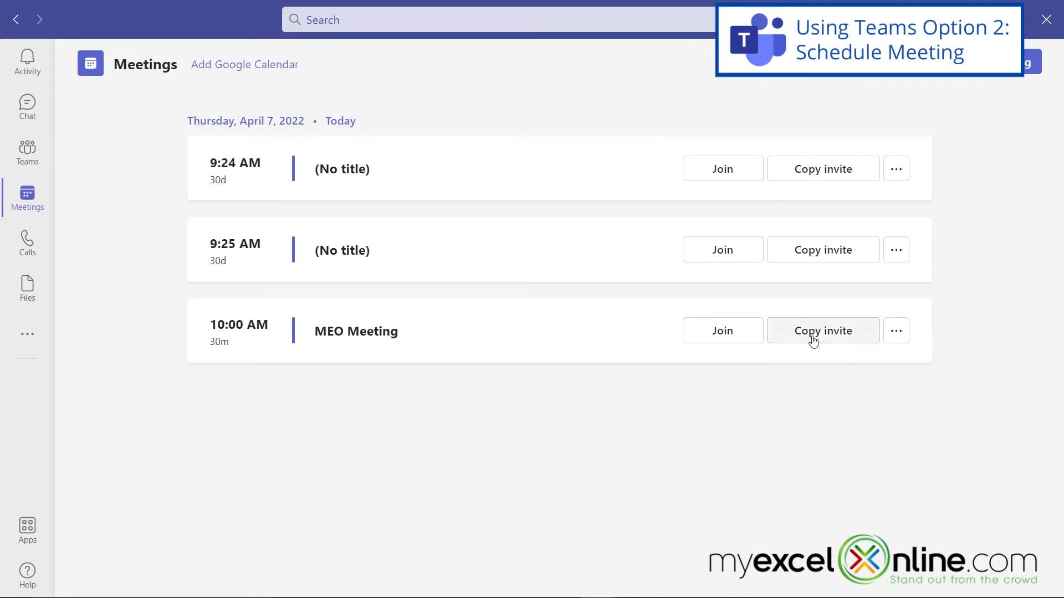
pyautogui.moveTo(821, 332)
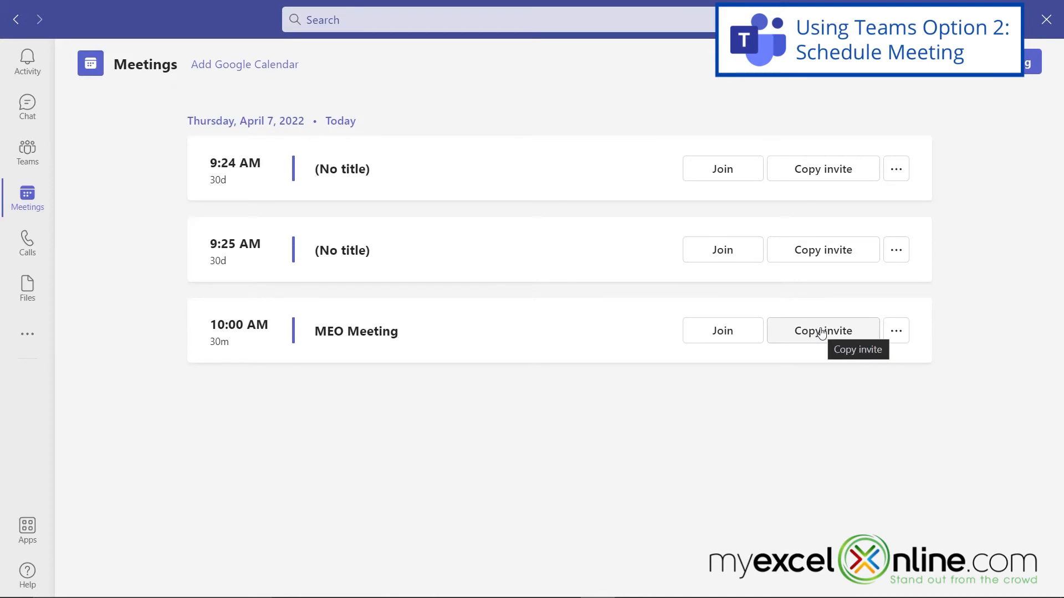
pyautogui.moveTo(786, 350)
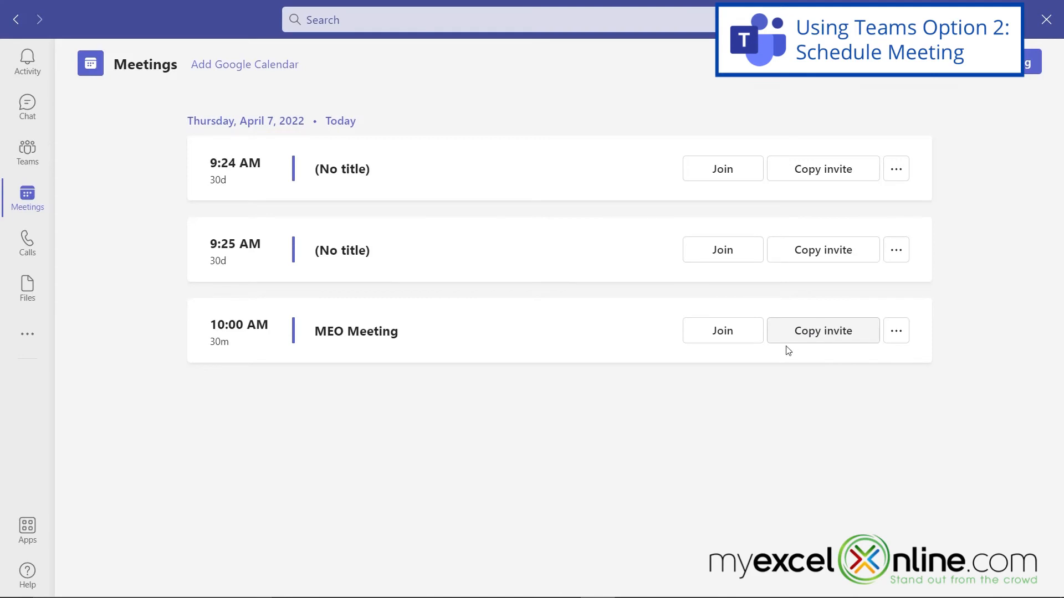
pyautogui.moveTo(844, 347)
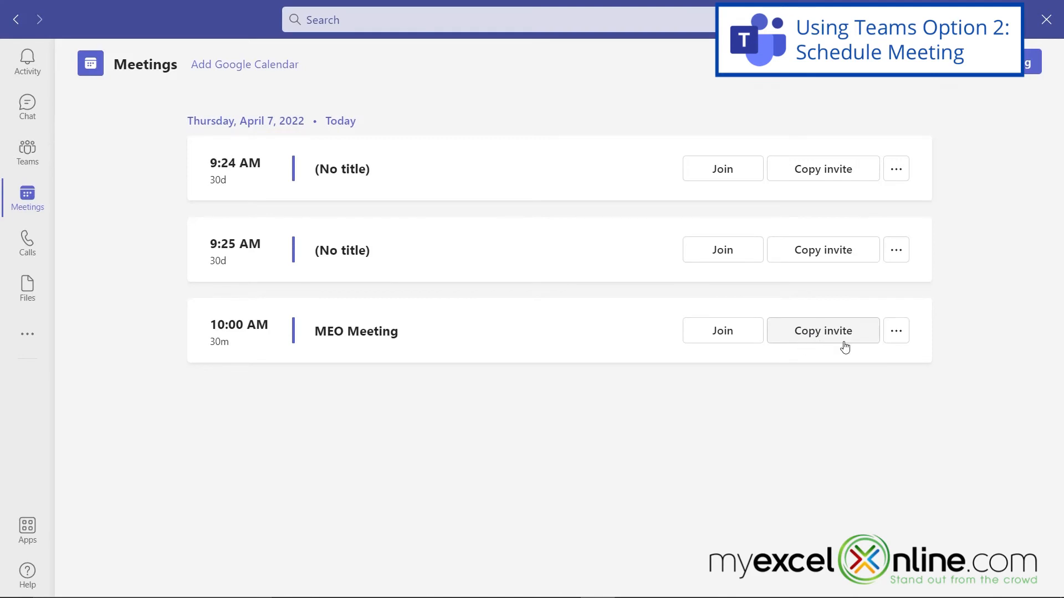
pyautogui.click(895, 330)
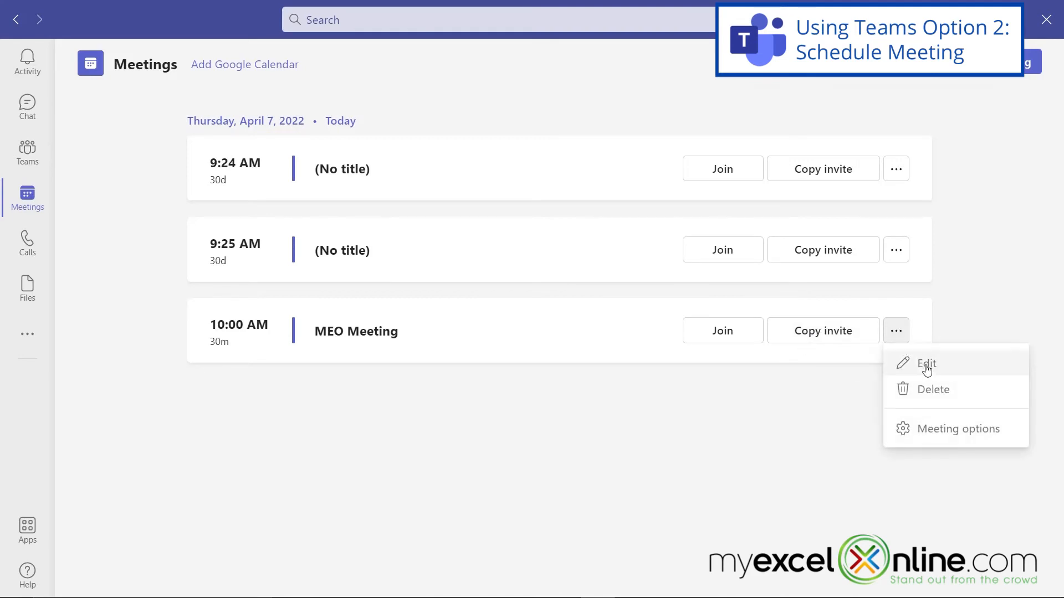
pyautogui.click(926, 364)
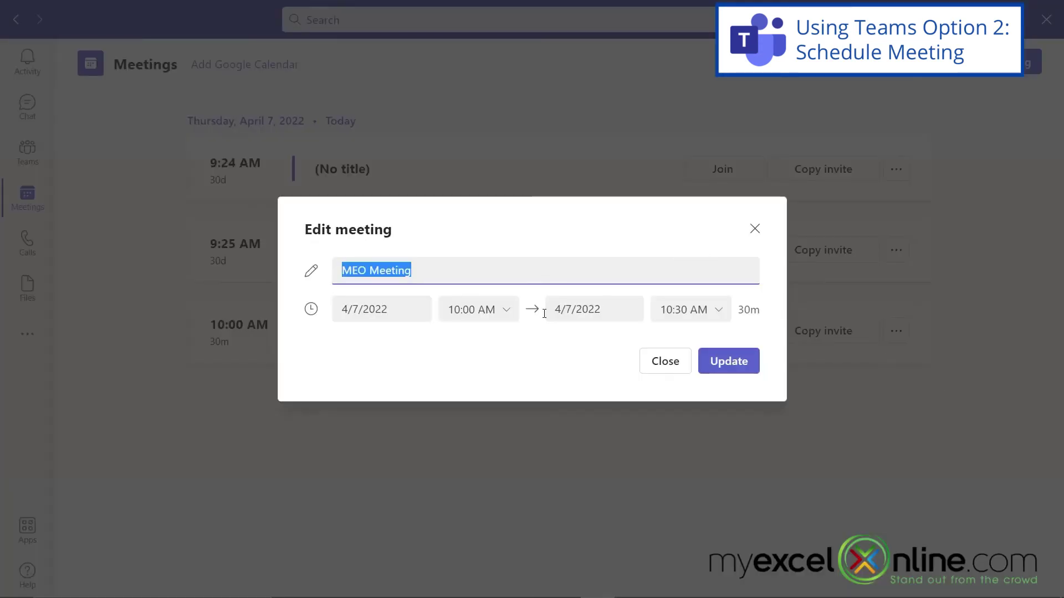
pyautogui.click(728, 360)
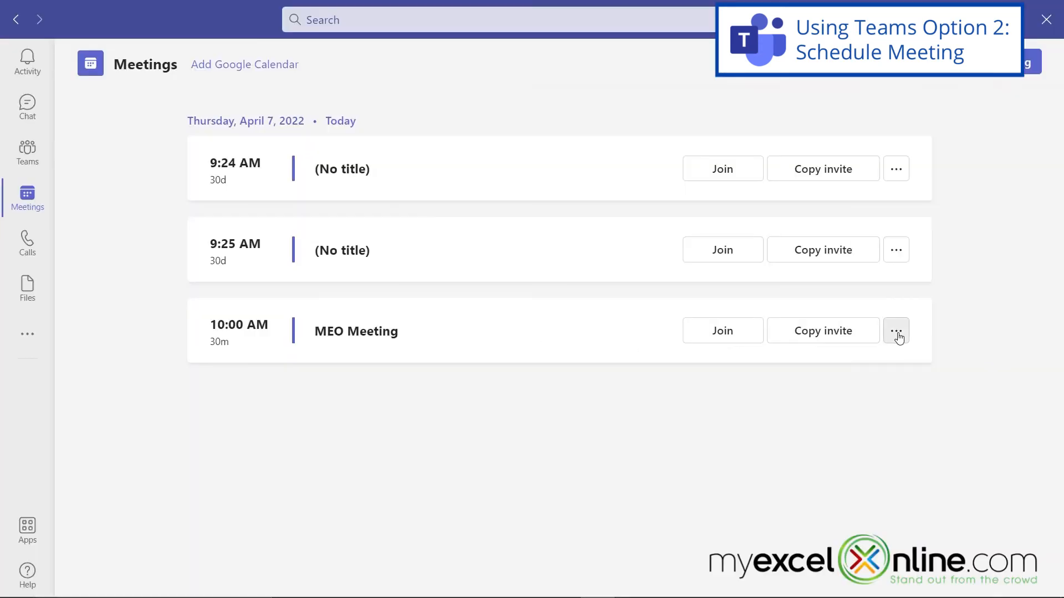
# Dismiss MEO Meeting's actions menu without deleting it, then join the meeting
pyautogui.click(896, 331)
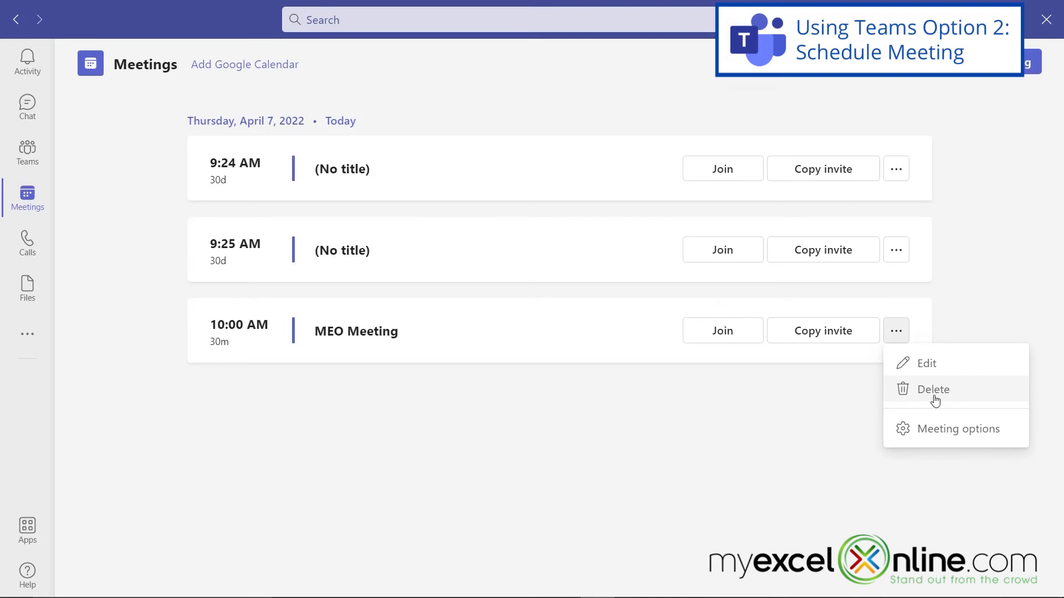
pyautogui.click(706, 370)
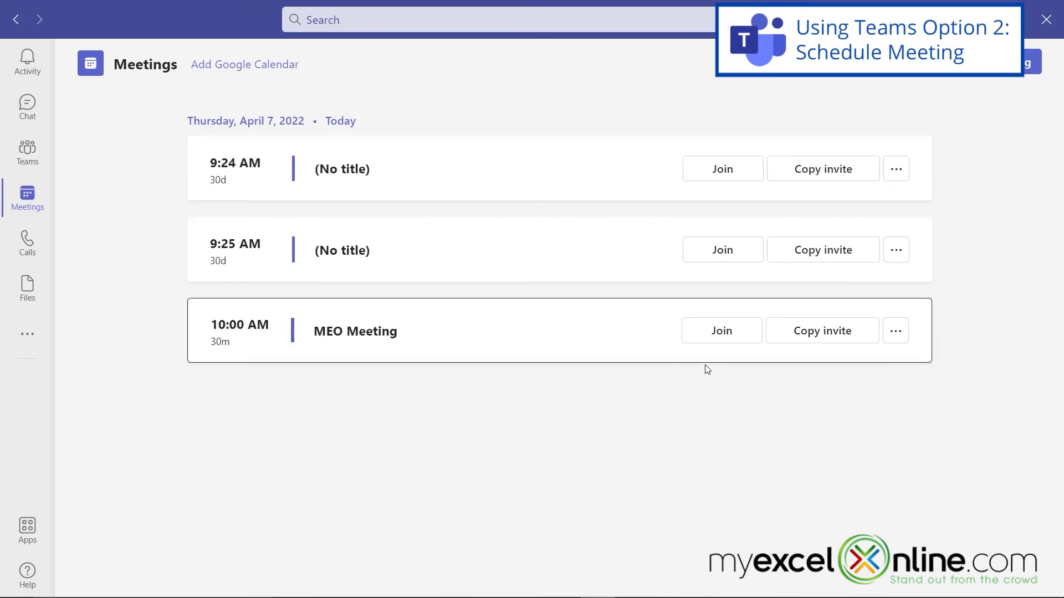
pyautogui.moveTo(720, 341)
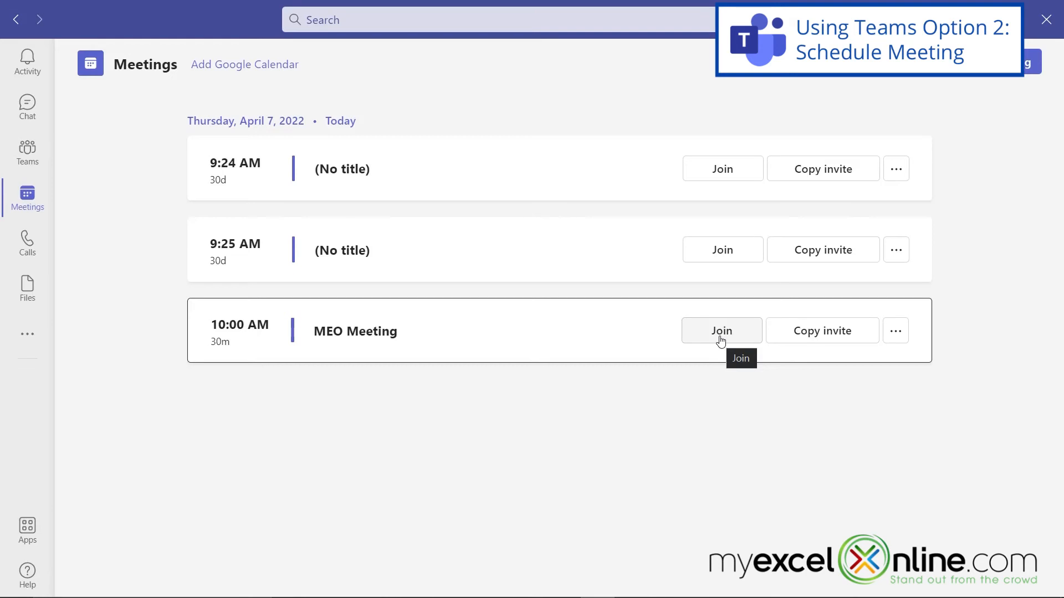
pyautogui.click(721, 331)
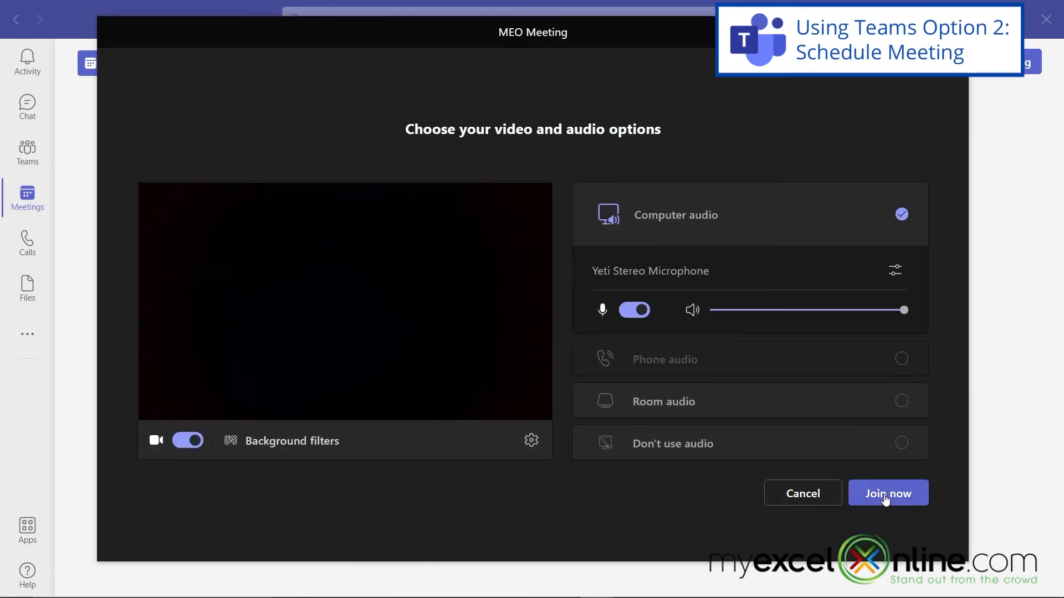
pyautogui.moveTo(883, 510)
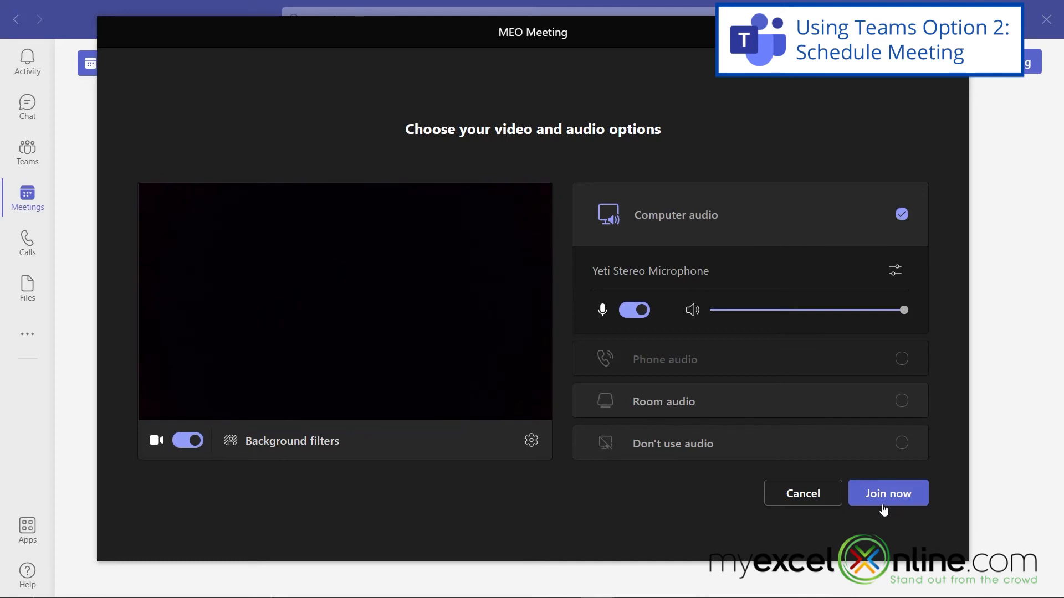